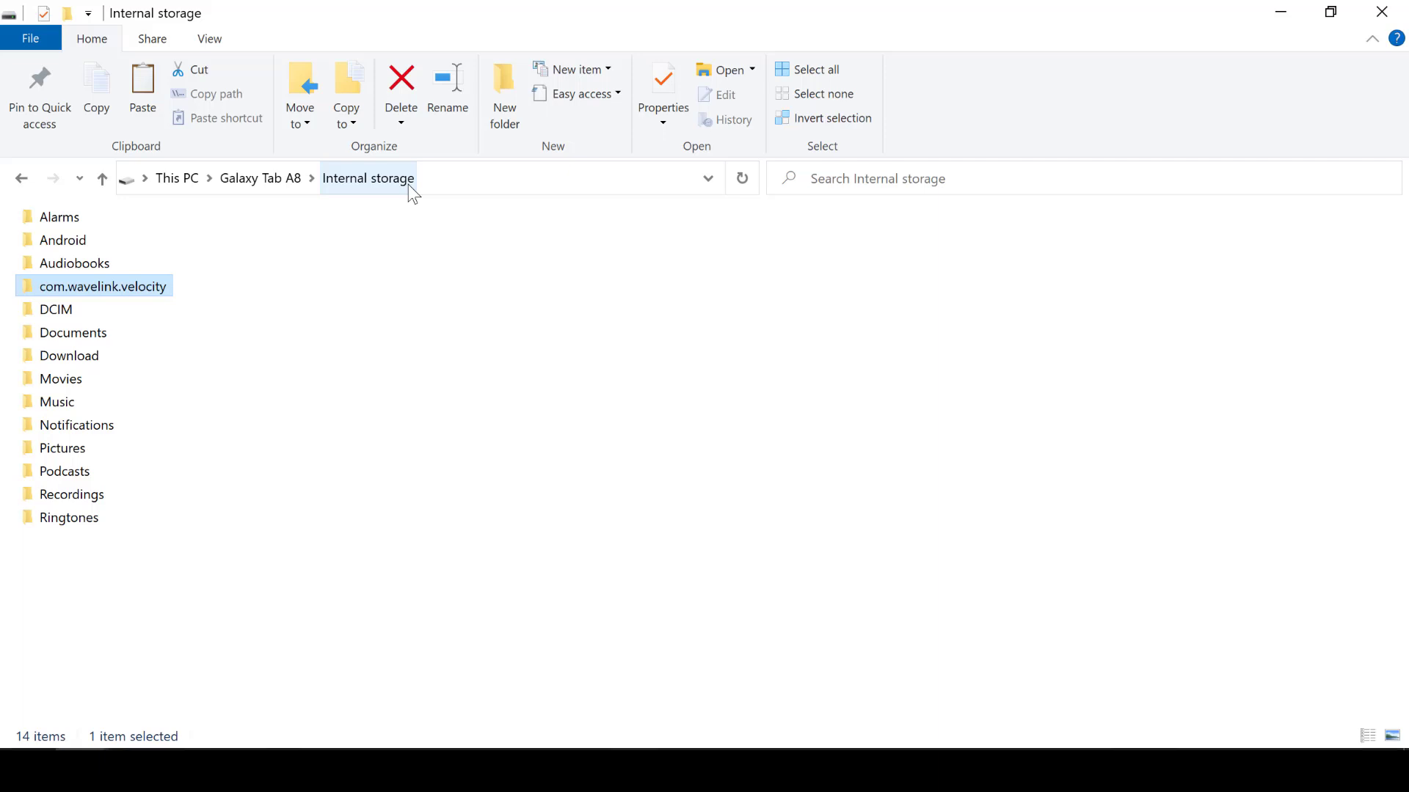
mouse_move(160, 300)
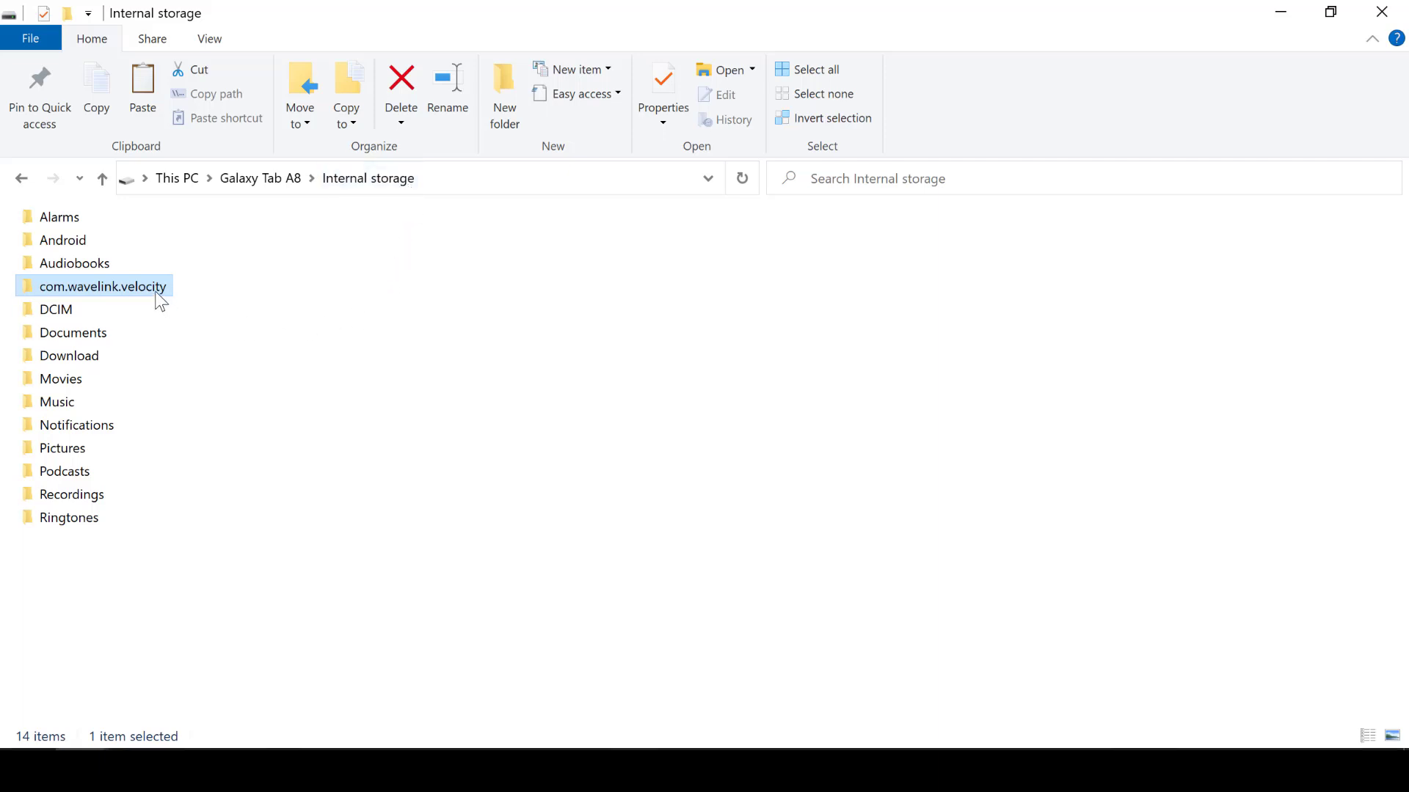
Check the com.wavelink.velocity folders in internal storage and in Download, both empty.
double_click(101, 286)
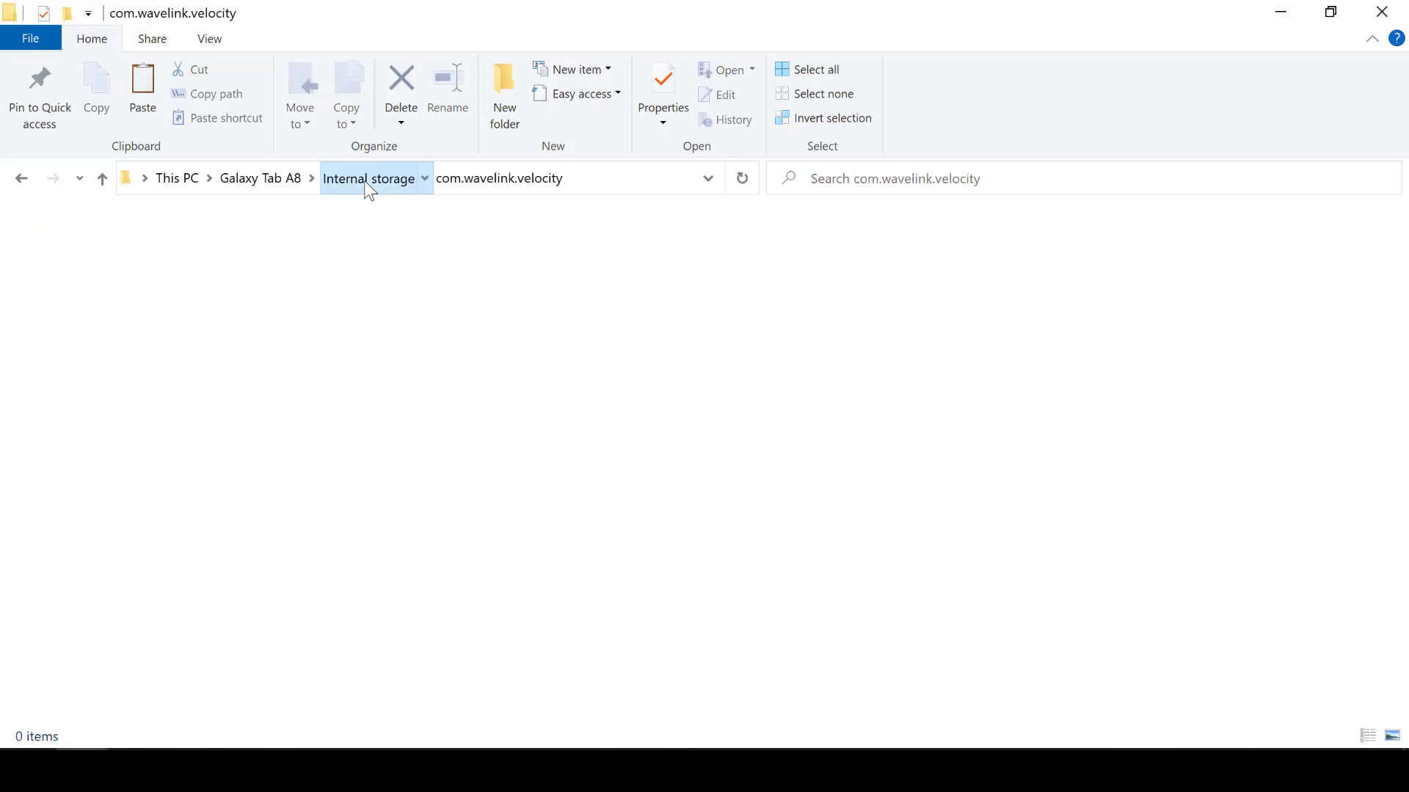
left_click(367, 177)
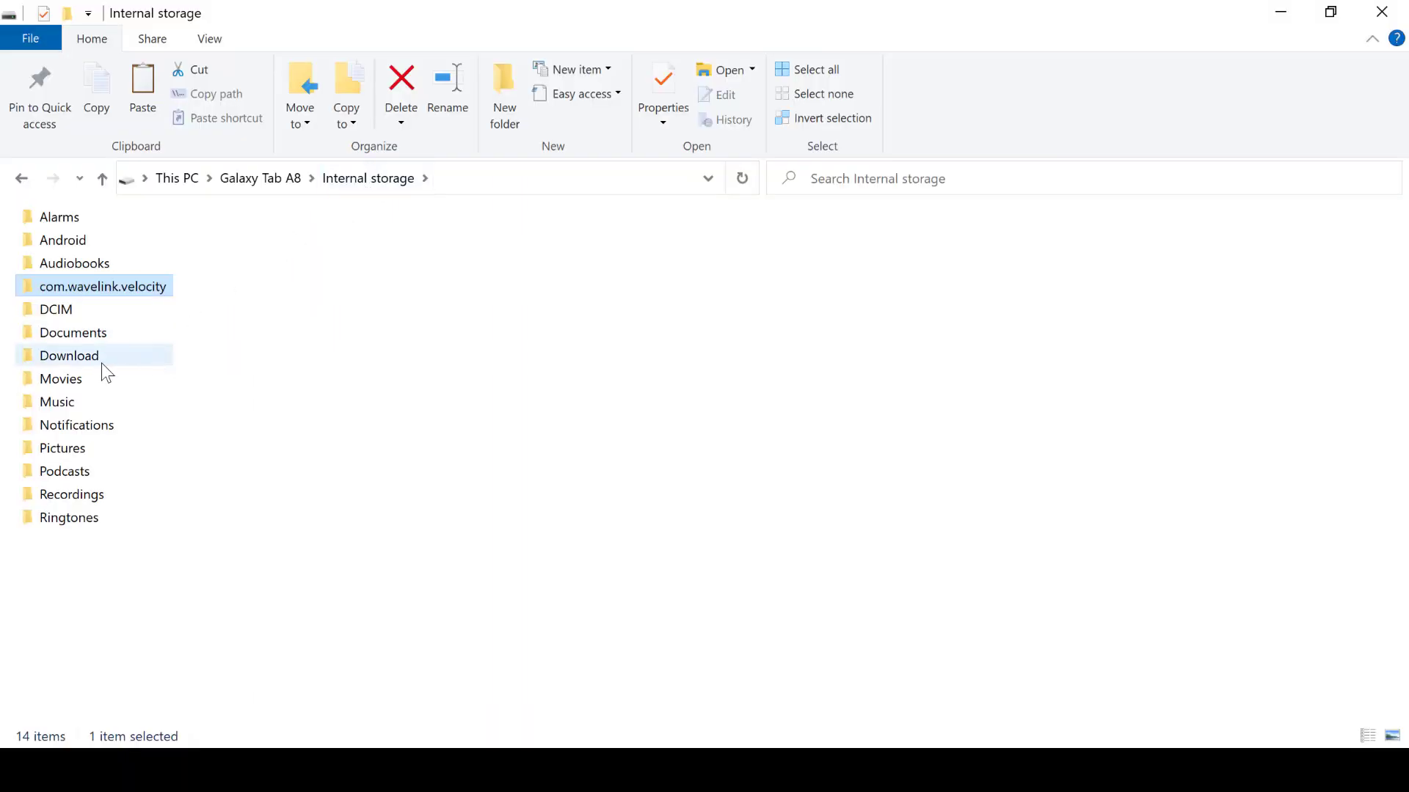
double_click(69, 355)
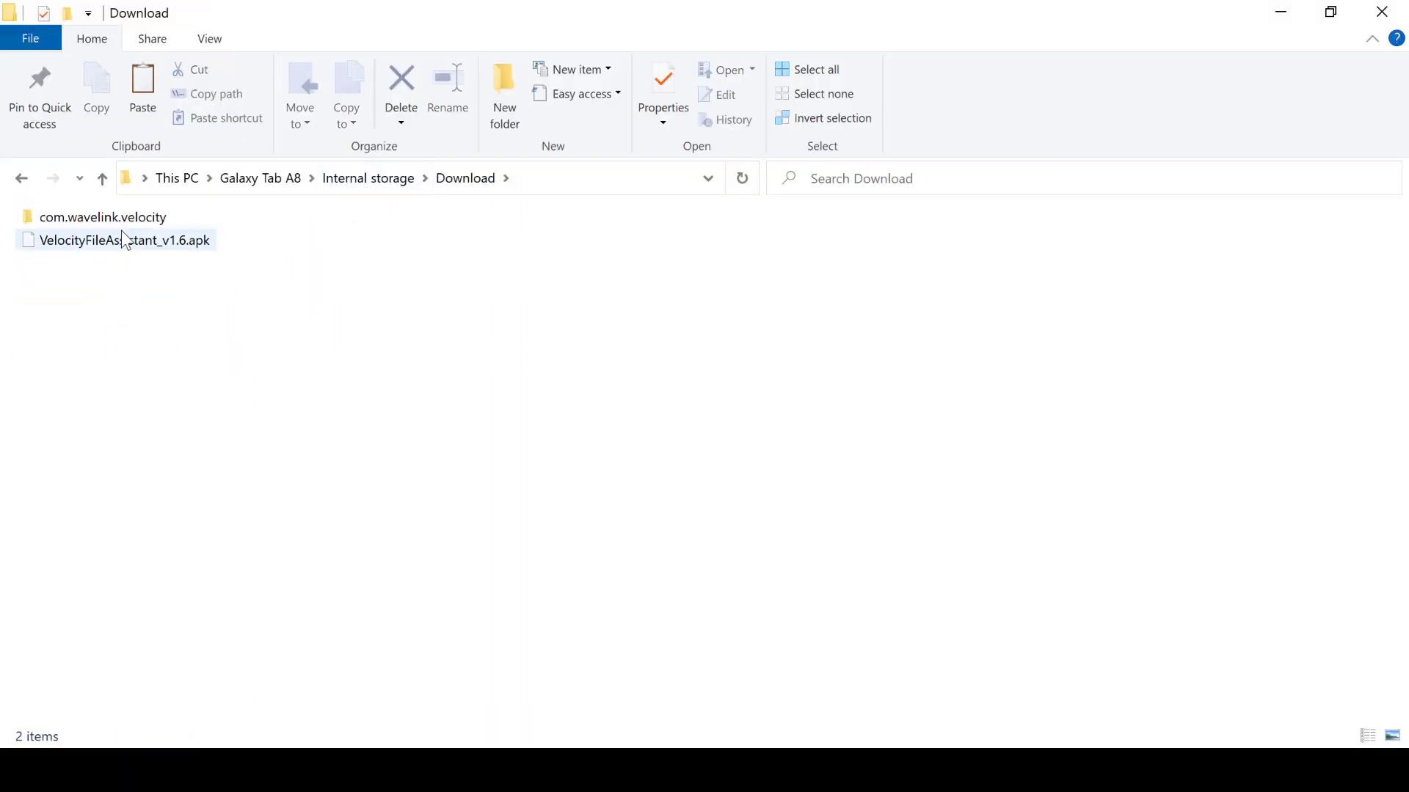
left_click(103, 217)
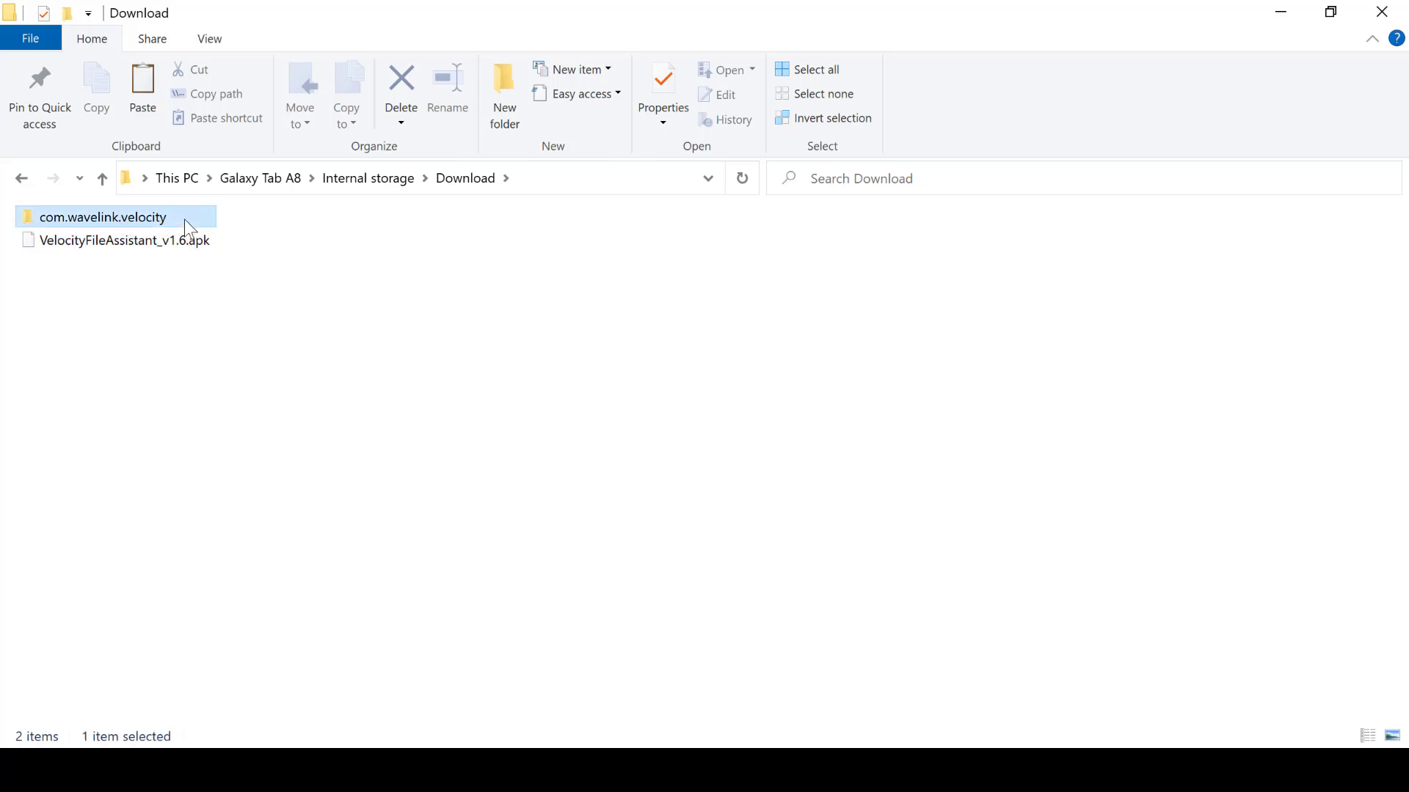
double_click(103, 217)
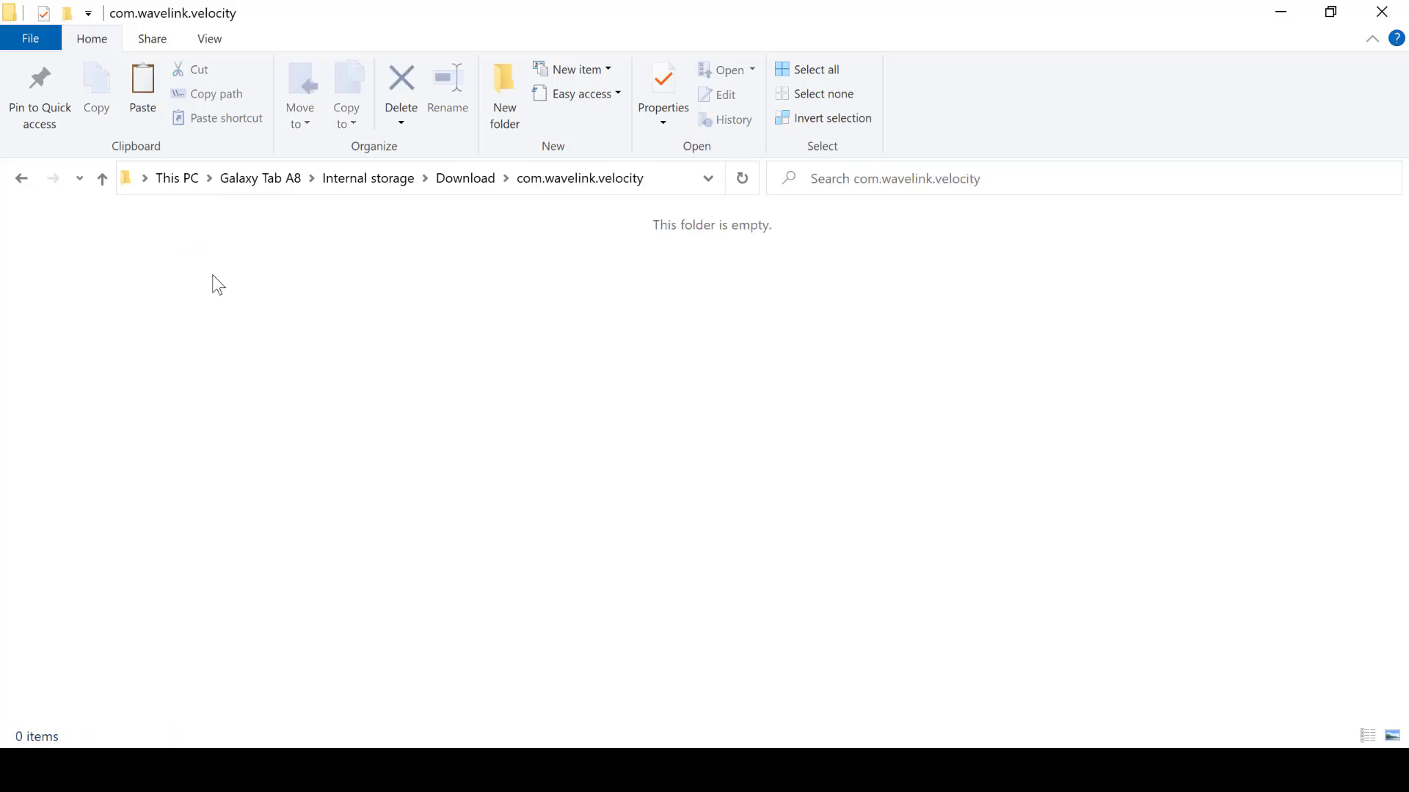
mouse_move(171, 328)
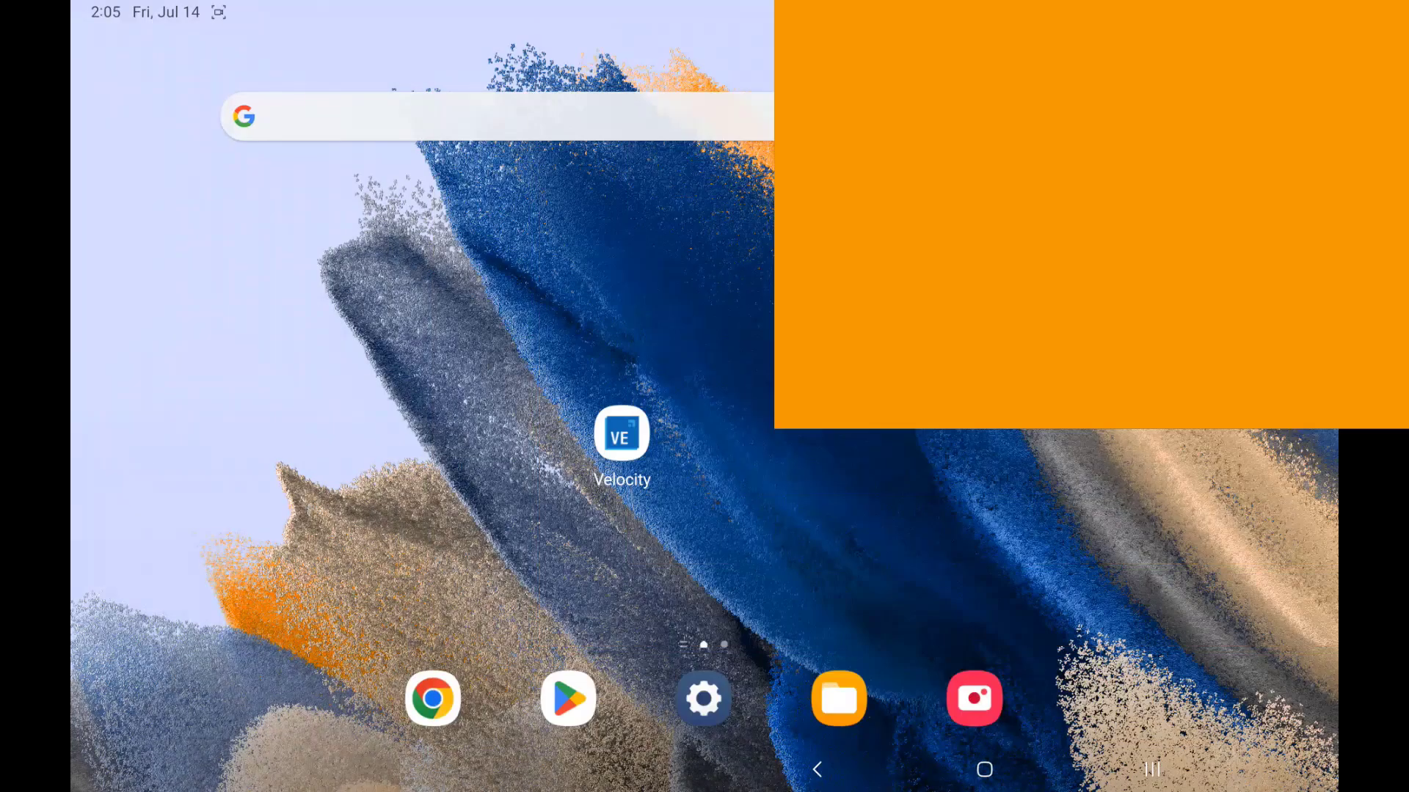
Launch Velocity on the tablet, see only the Demo profile, and return to the home screen.
left_click(621, 434)
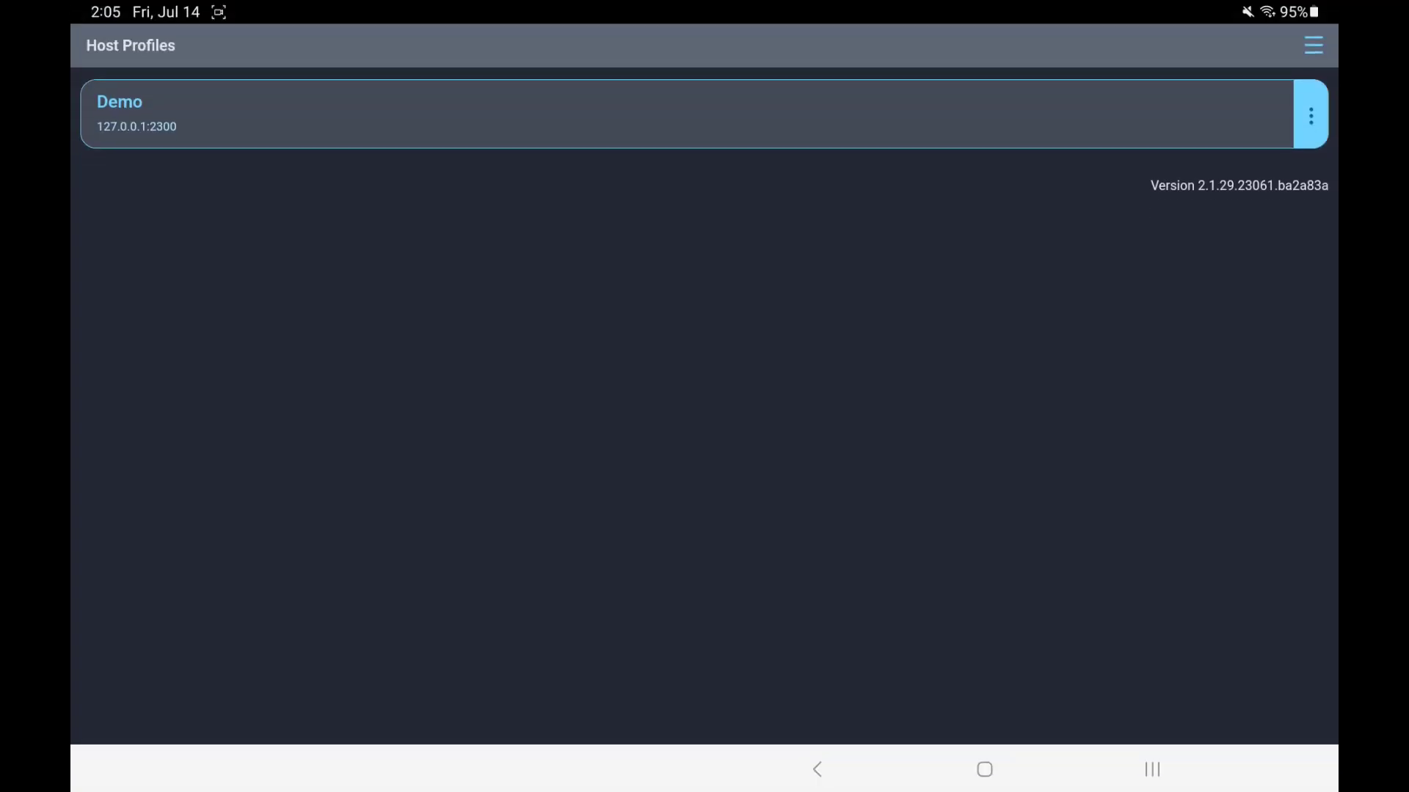
left_click(983, 768)
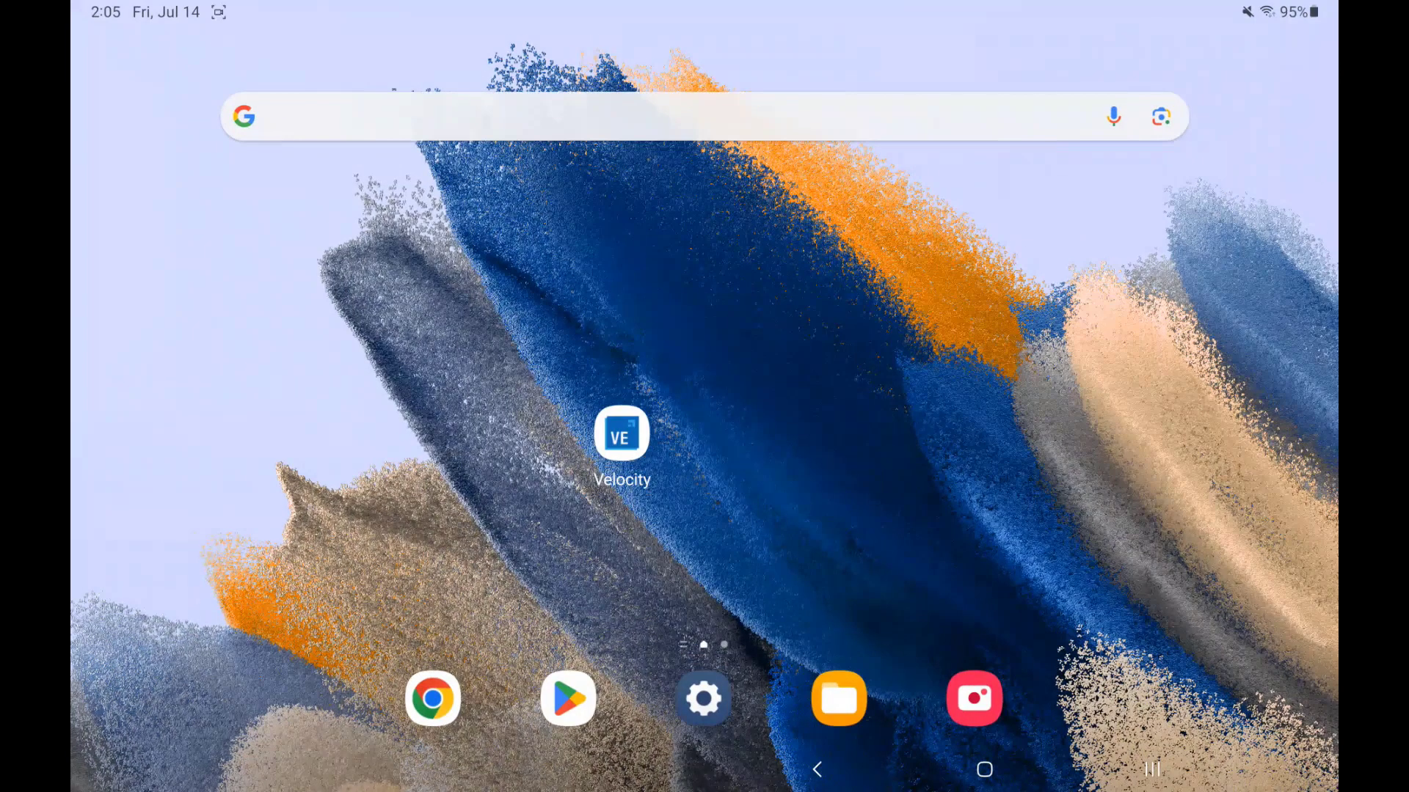
Install VelocityFileAssistant_v1.6.apk from Downloads in My Files and dismiss the confirmation.
left_click(838, 698)
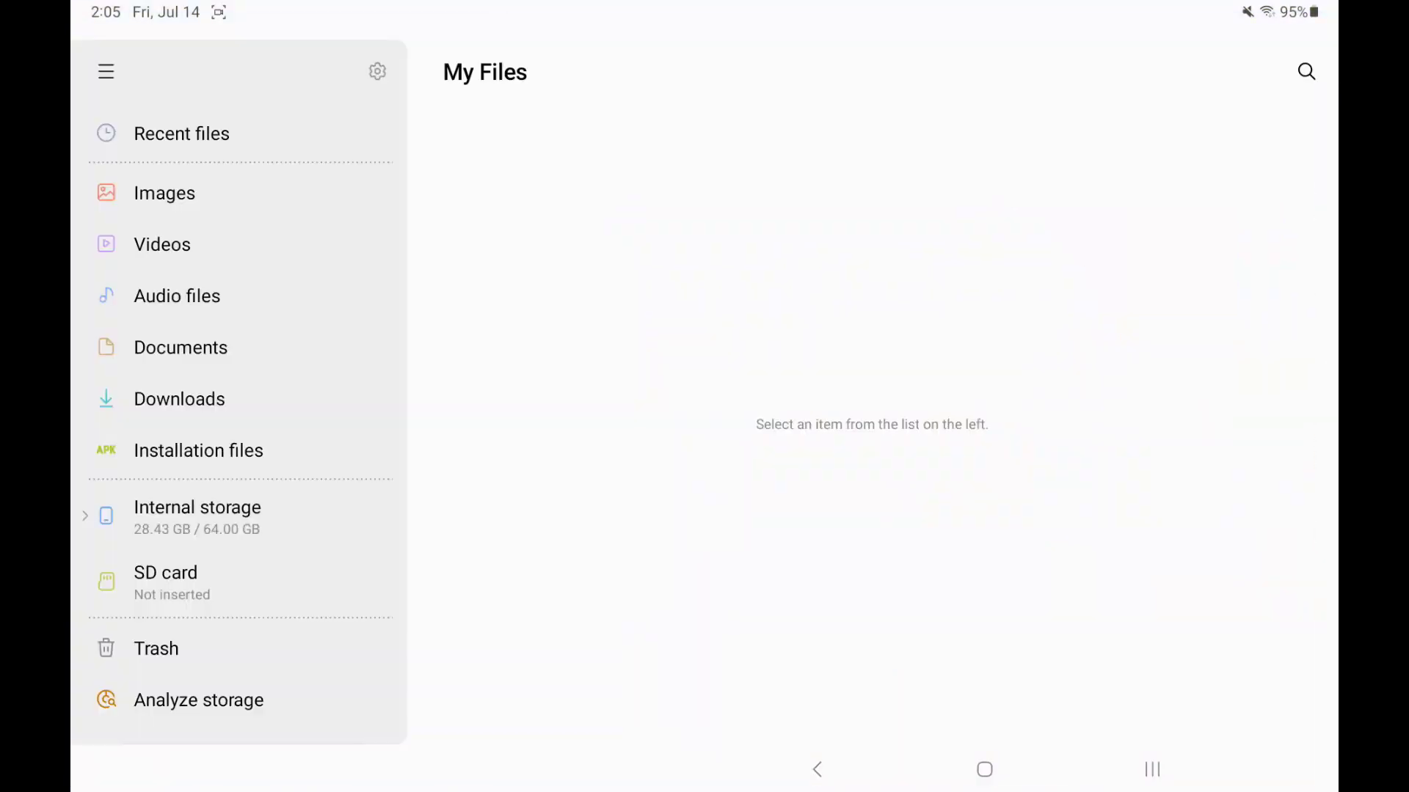
left_click(179, 399)
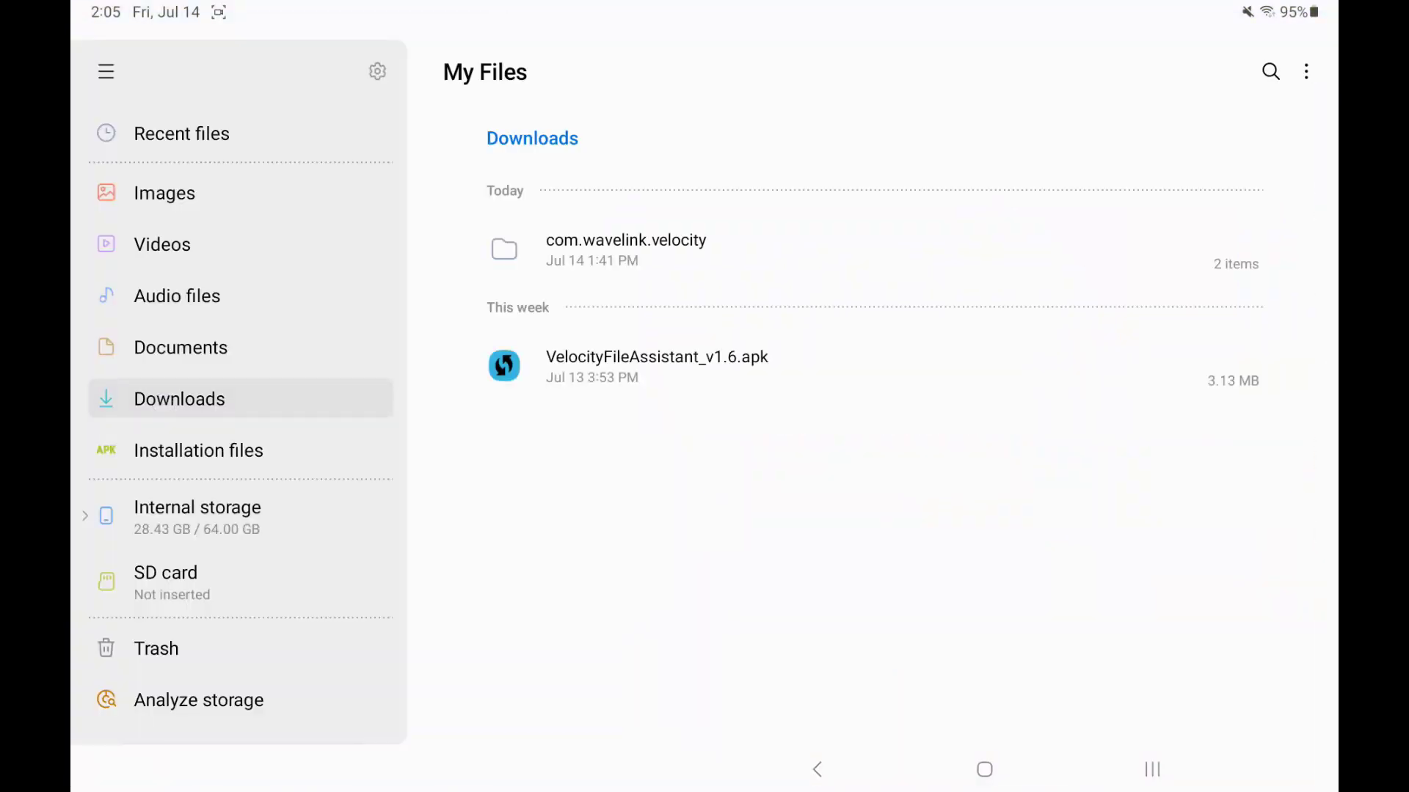
left_click(658, 366)
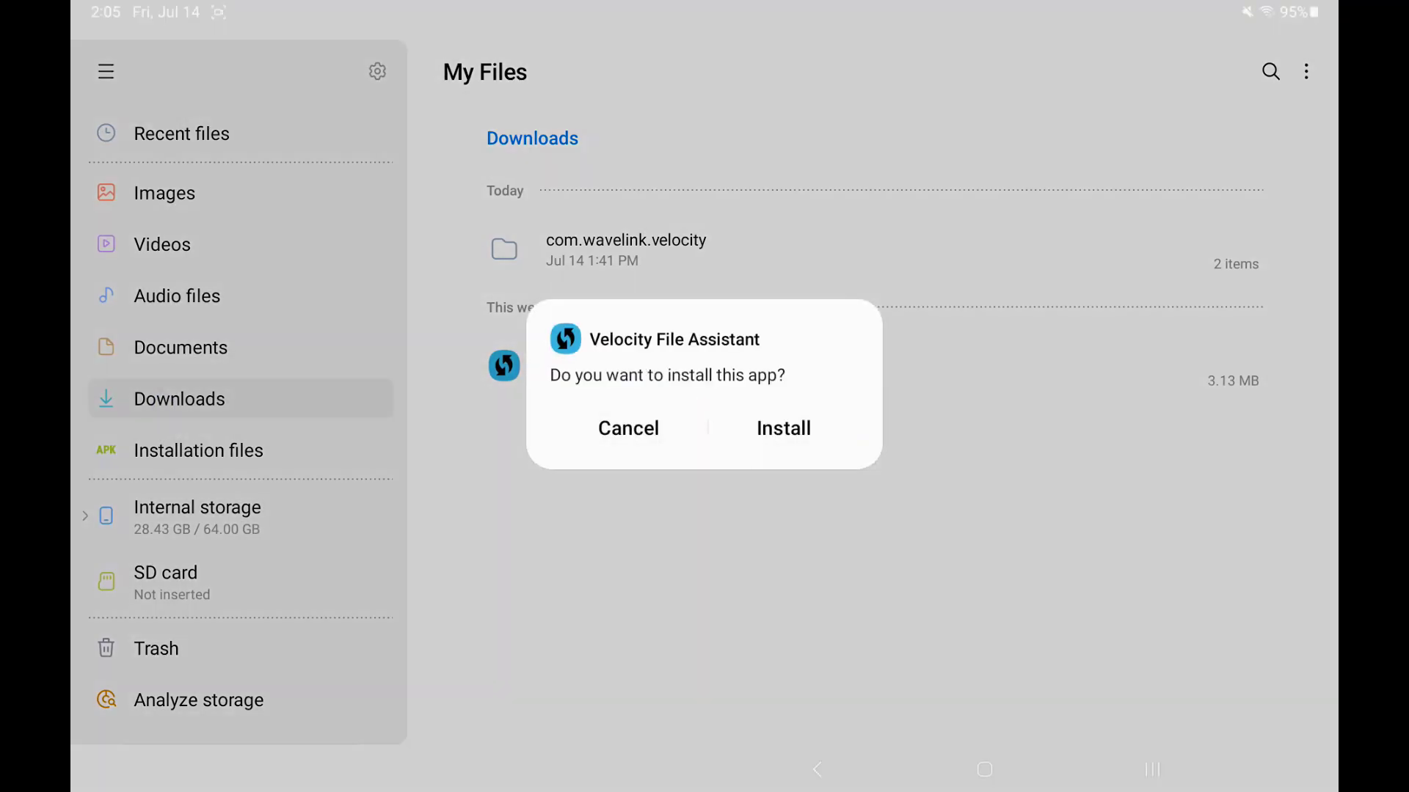
left_click(782, 427)
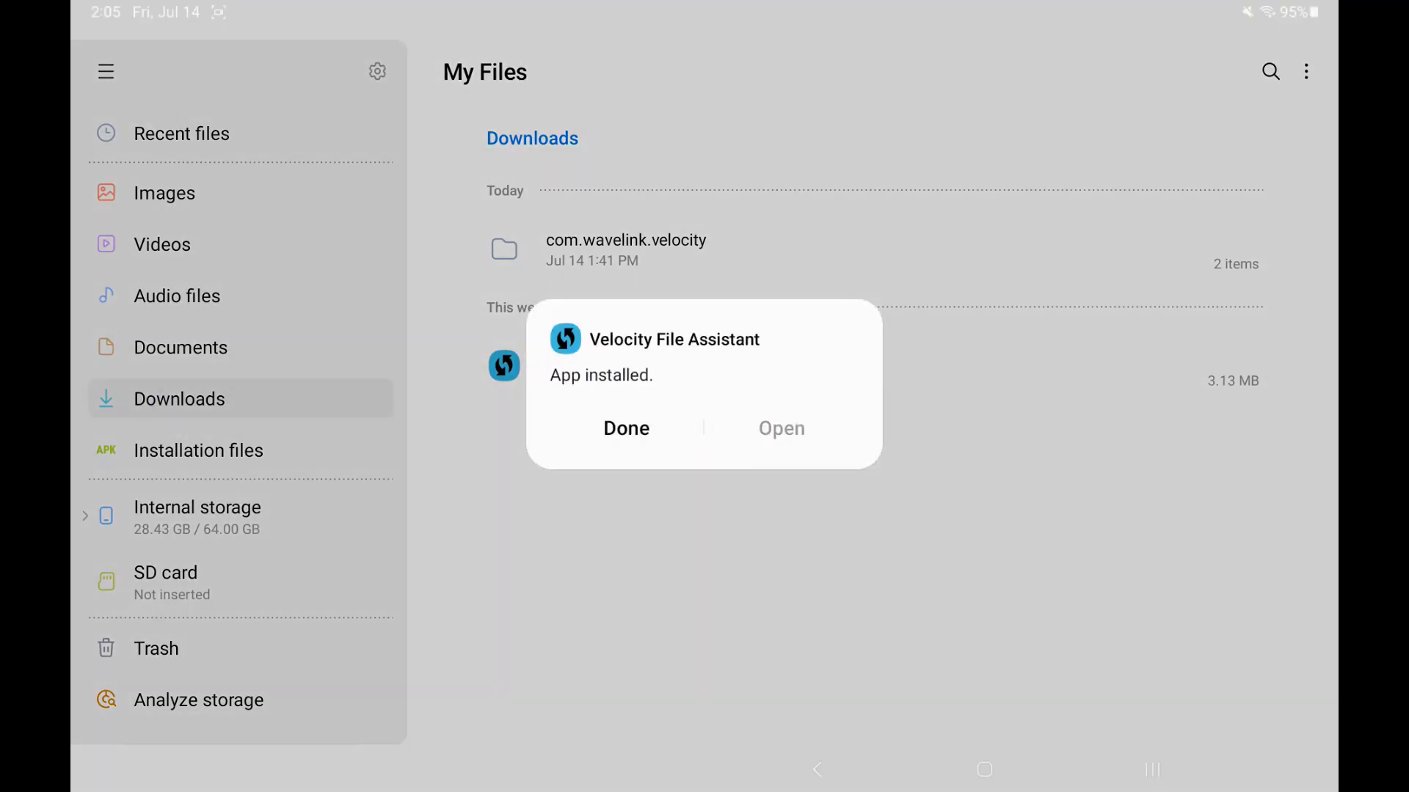
left_click(626, 427)
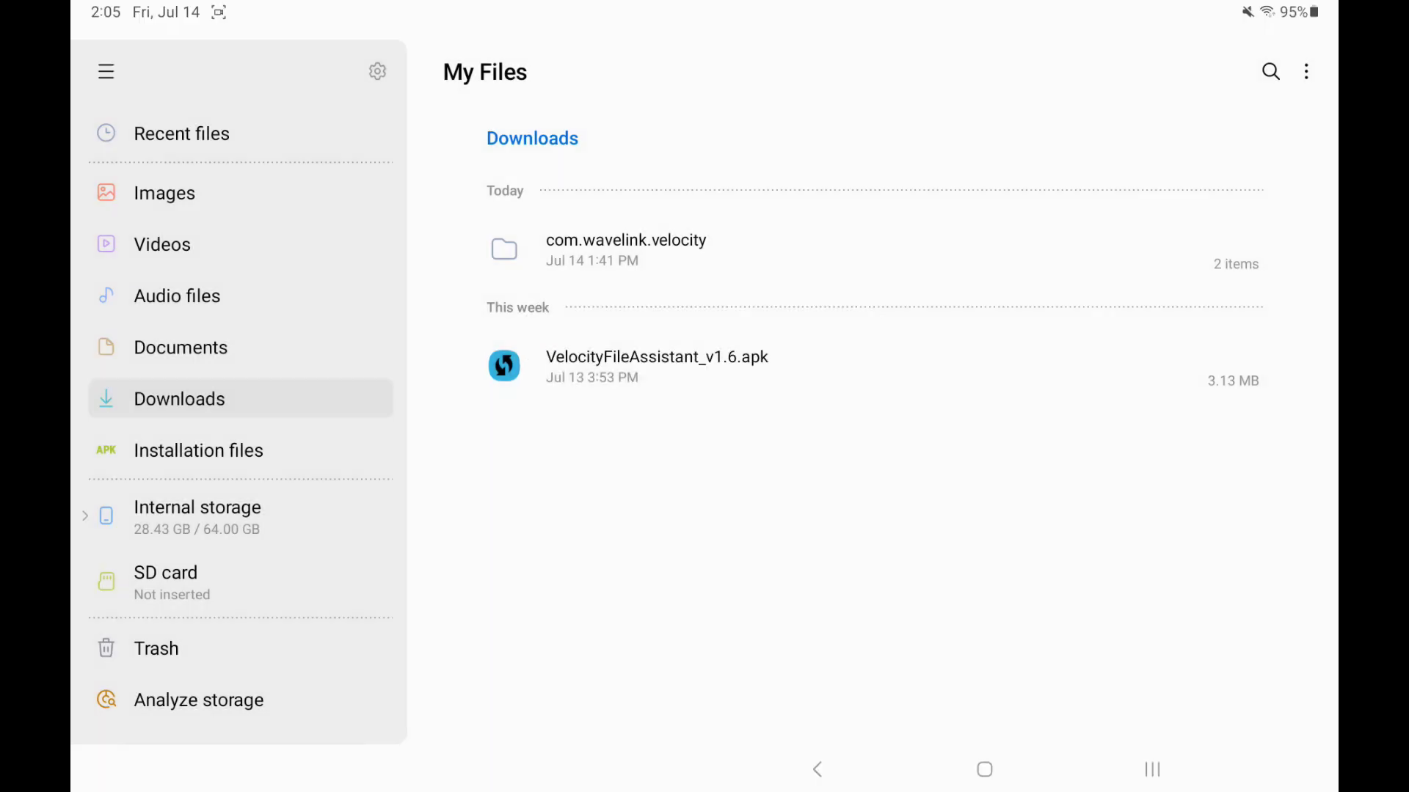
Turn on All files access for Velocity File Assistant in Android Settings.
left_click(657, 357)
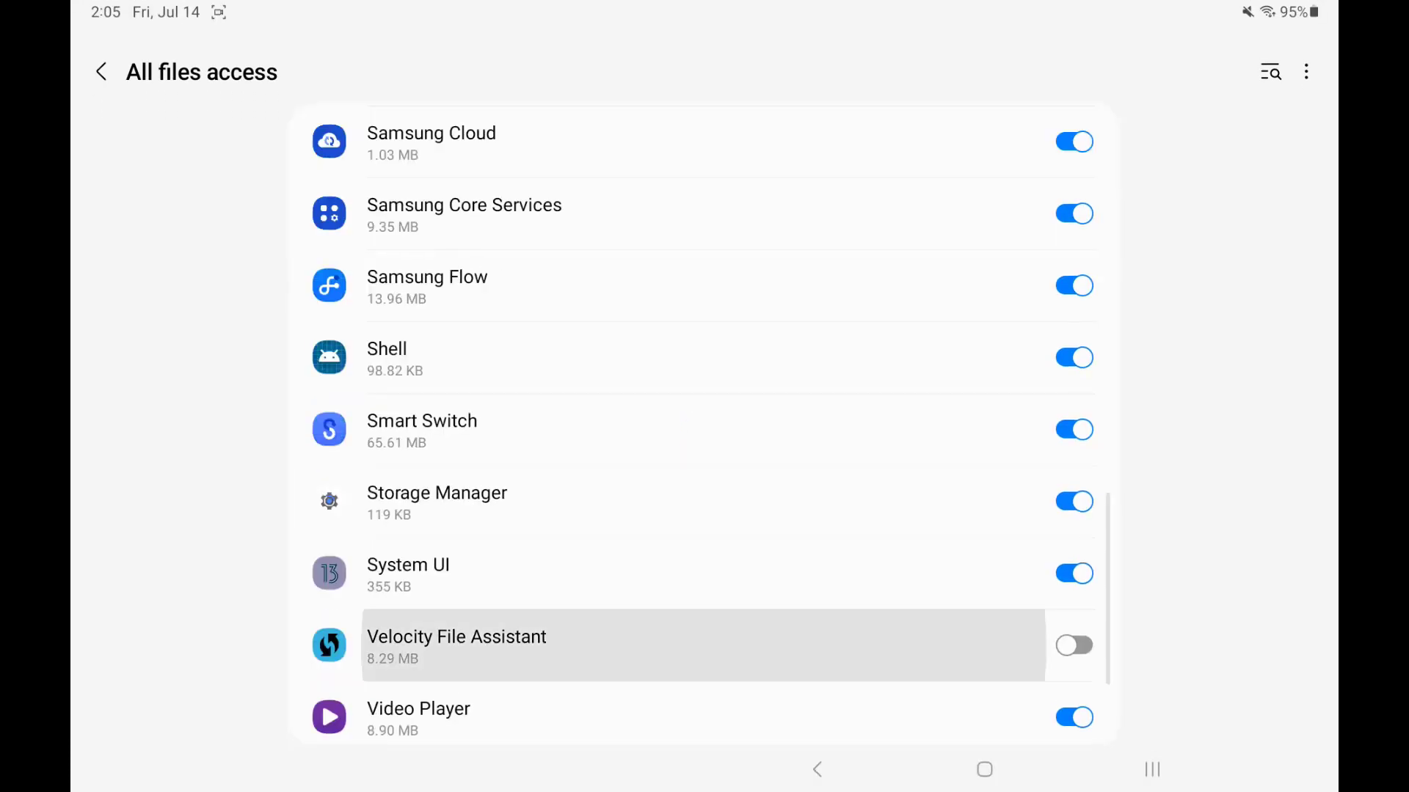
left_click(1074, 646)
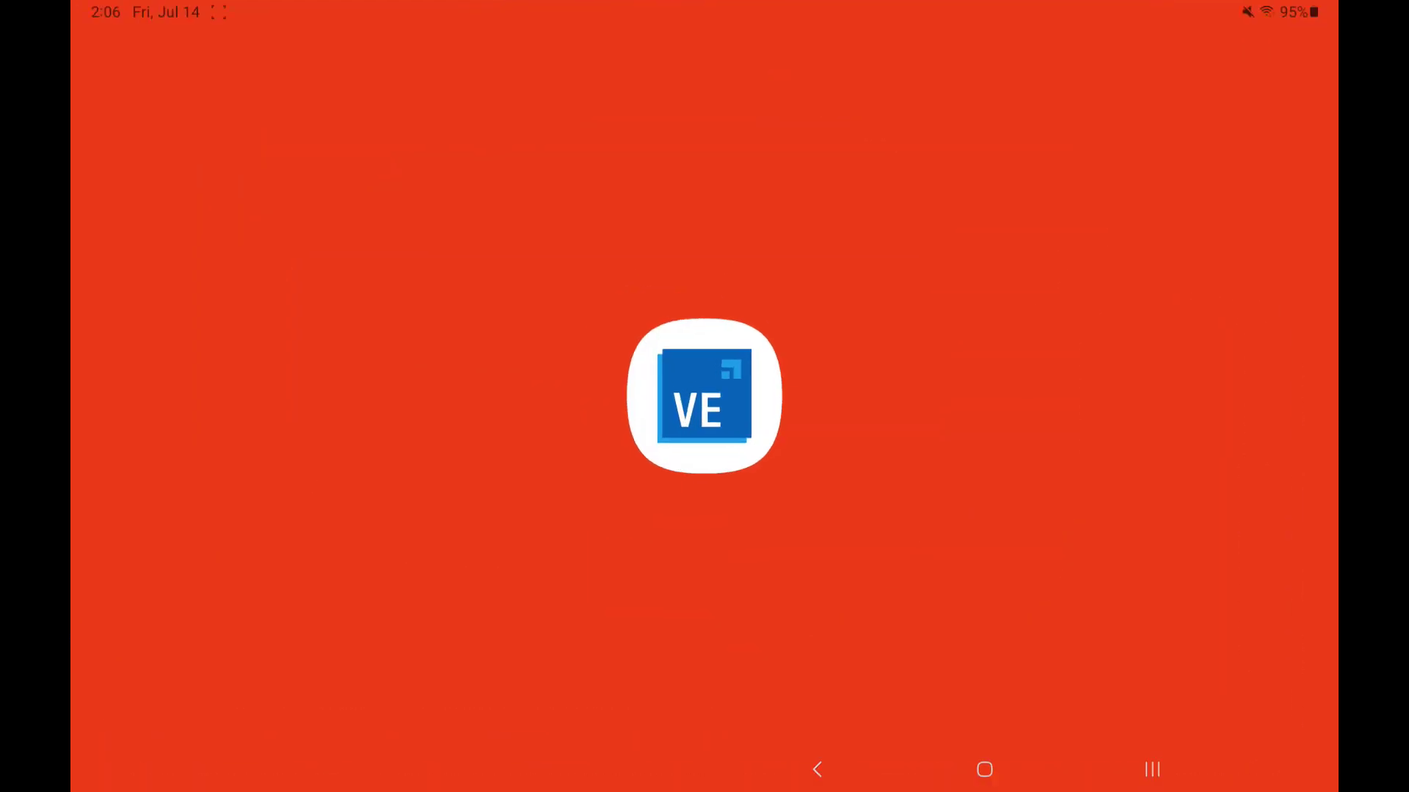
Launch Velocity so its host profiles list loads Demo, Picking and Speakeasy.
left_click(704, 397)
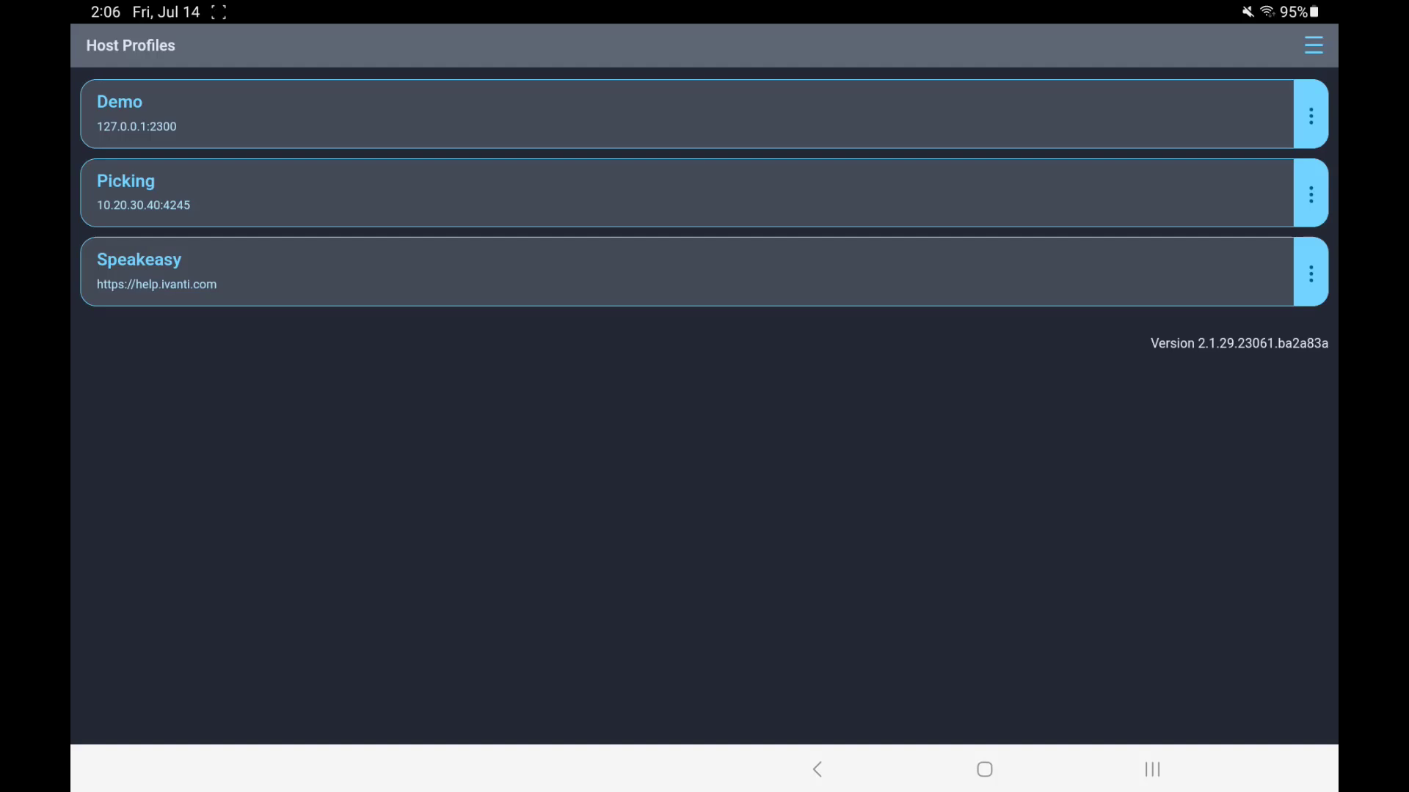